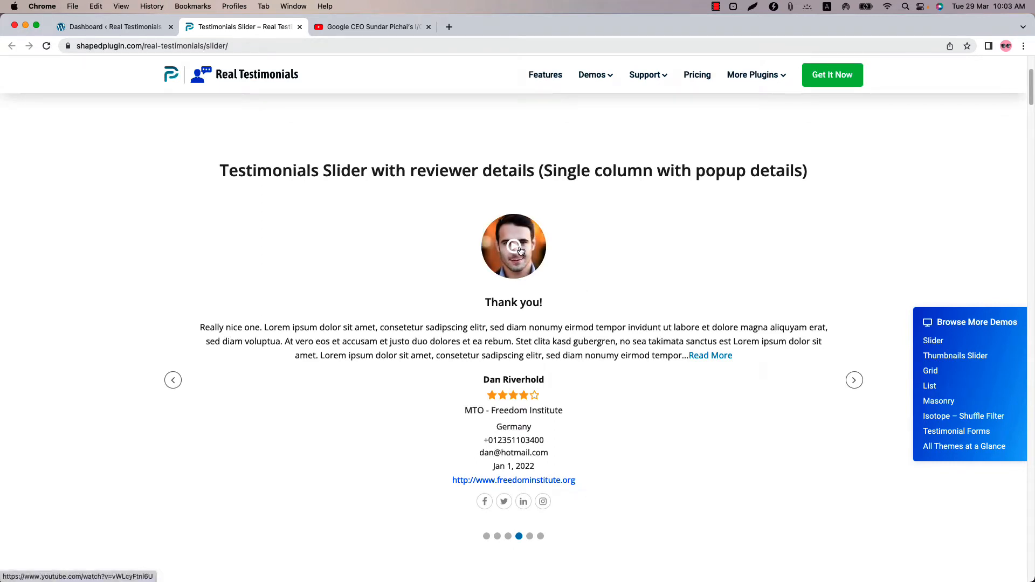
- Switch to the Real Testimonials Pro site's admin dashboard tab
{"action": "left_click", "coordinate": [112, 27]}
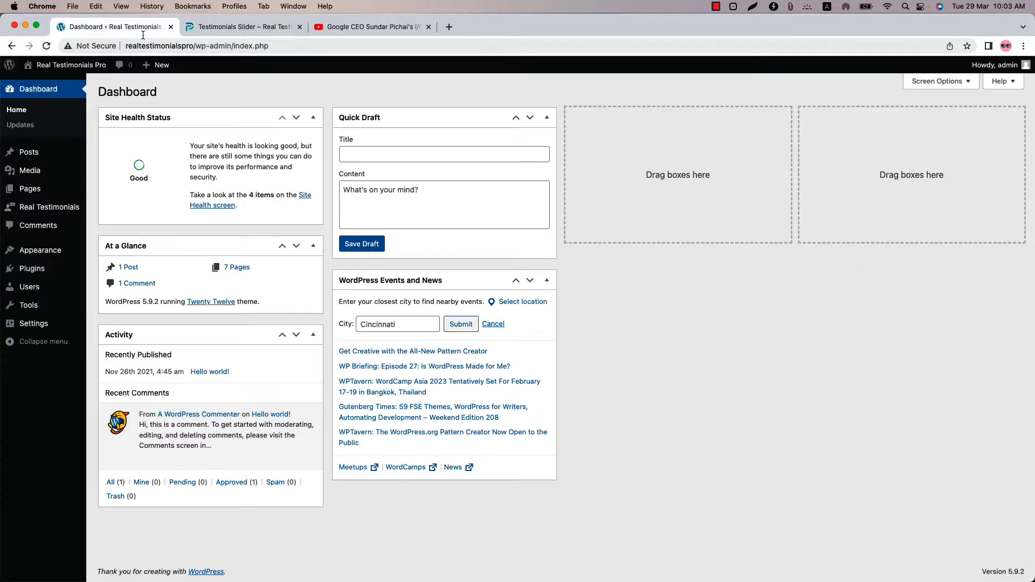
{"action": "mouse_move", "coordinate": [48, 206]}
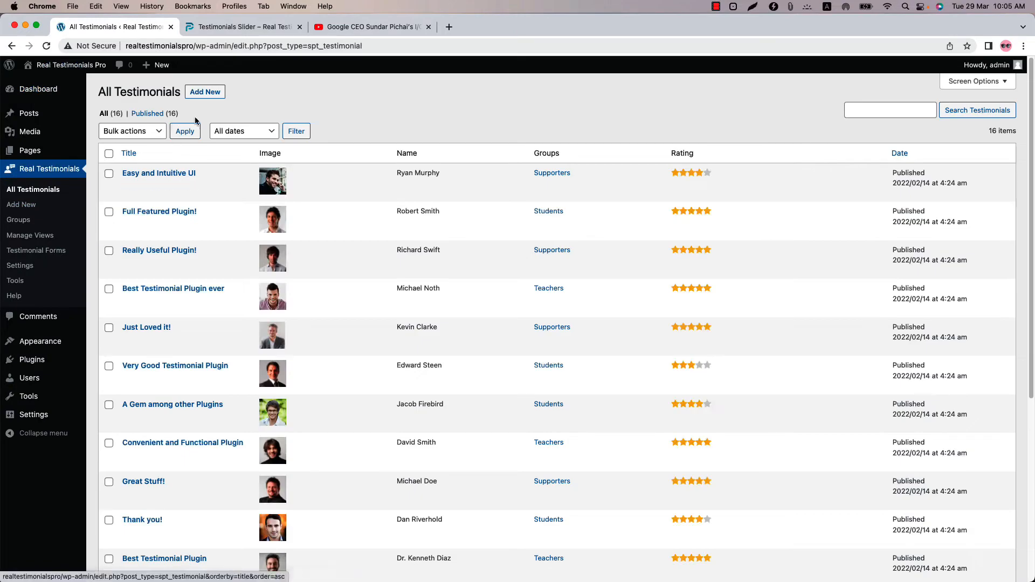
- Leave Add New, return to All Testimonials and open the 'Good Plugin' testimonial
{"action": "left_click", "coordinate": [205, 91]}
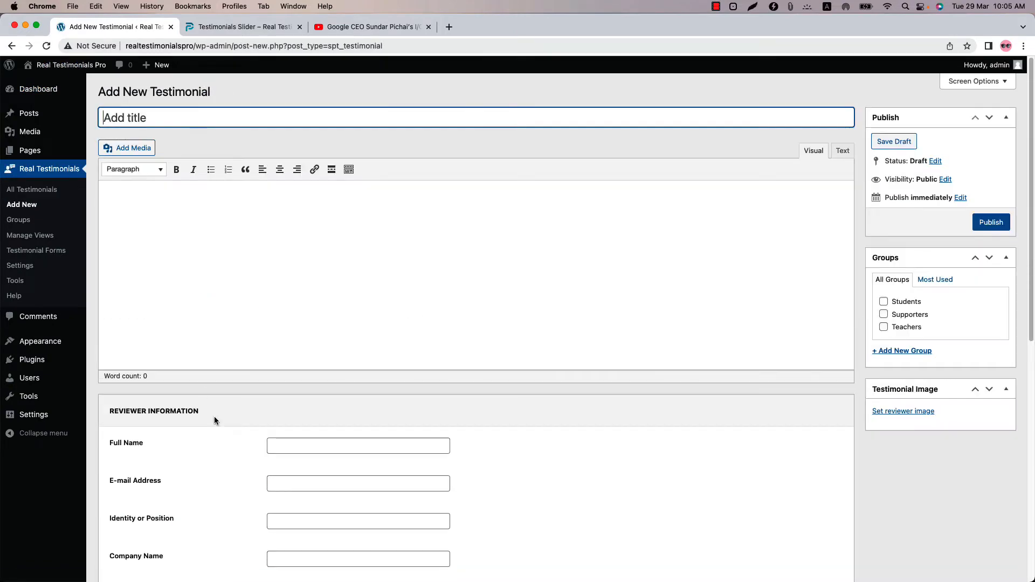
{"action": "mouse_move", "coordinate": [443, 273]}
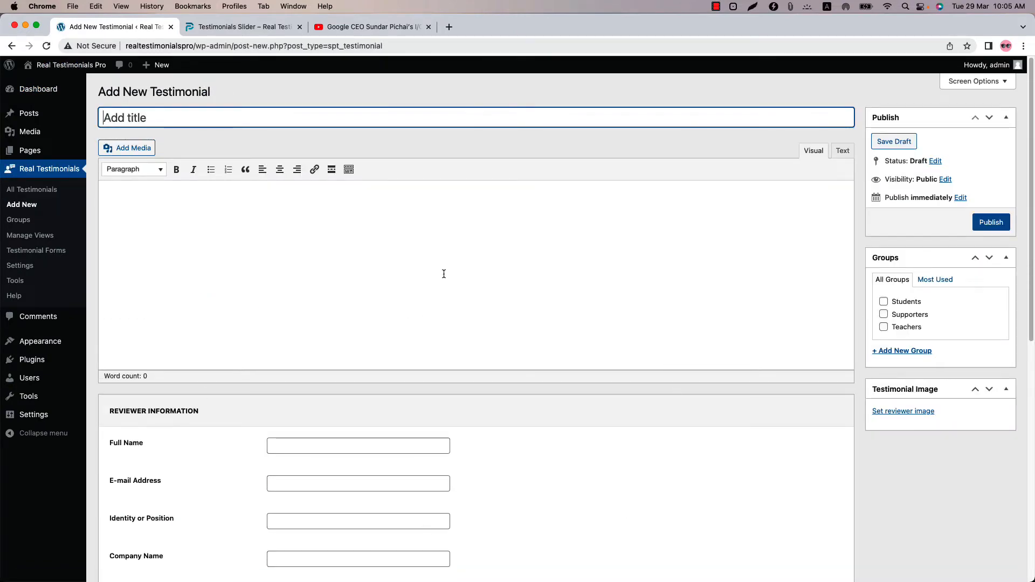
{"action": "left_click", "coordinate": [32, 189]}
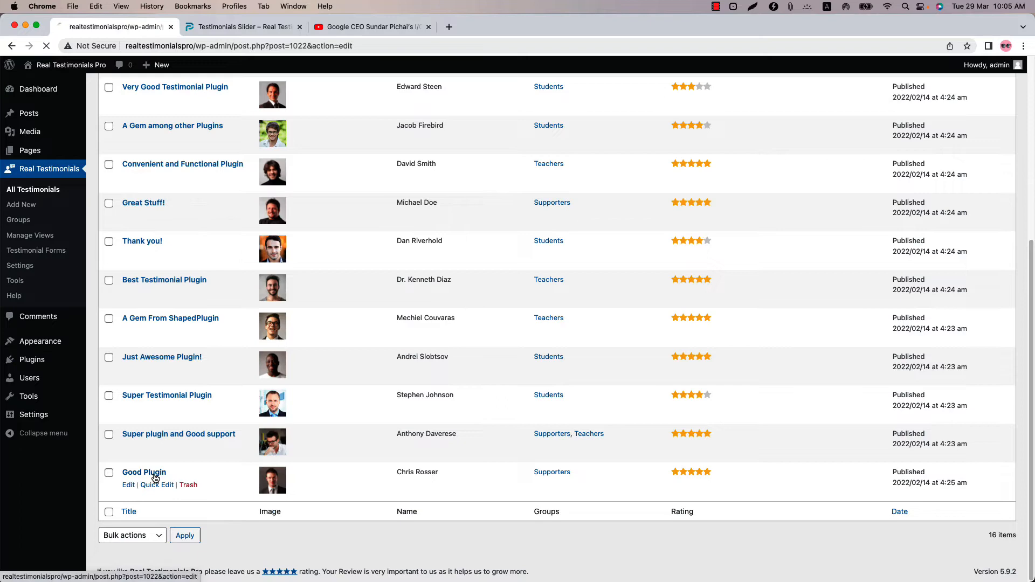
{"action": "left_click", "coordinate": [143, 472]}
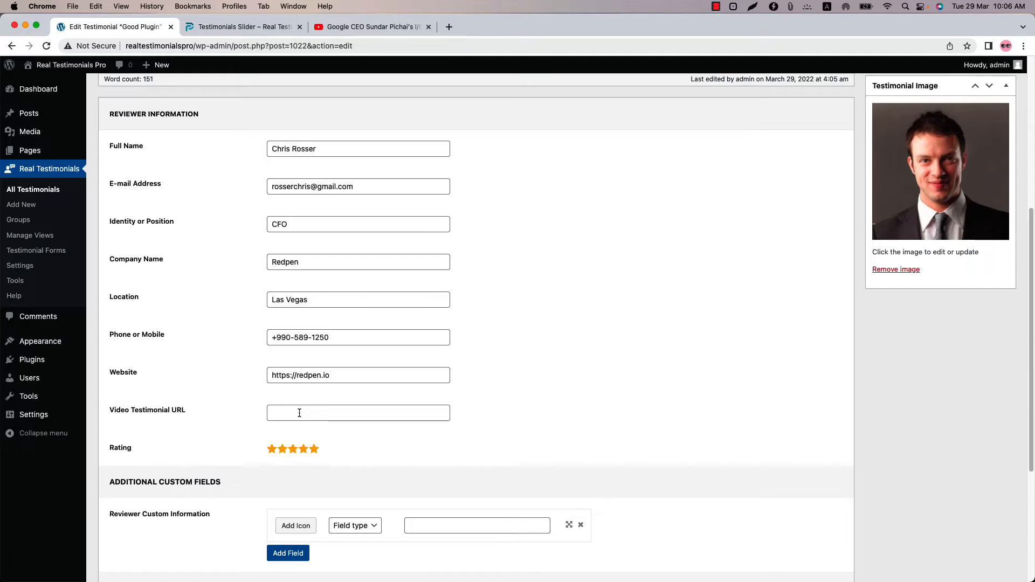
{"action": "left_click", "coordinate": [373, 27]}
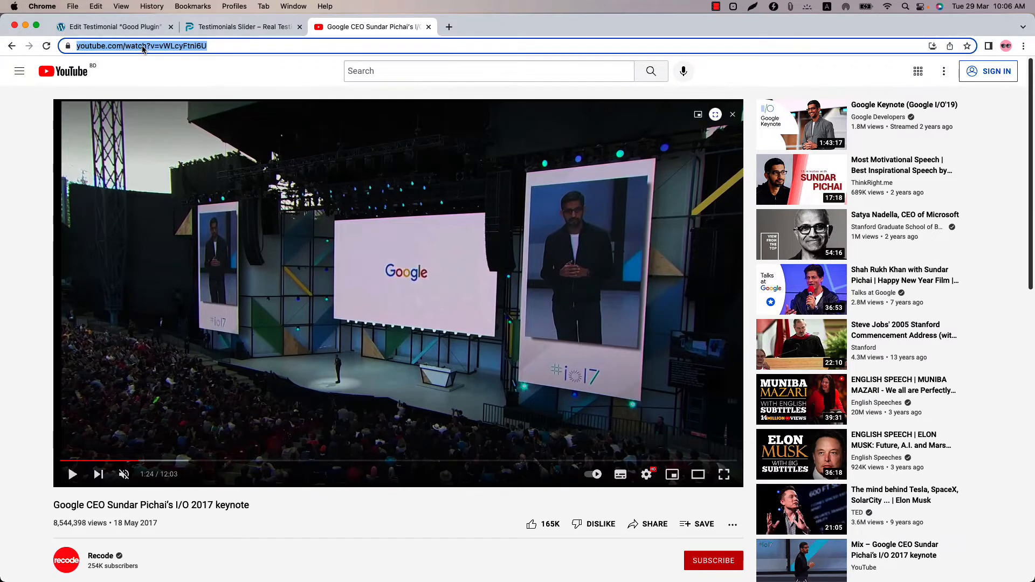
{"action": "left_click", "coordinate": [112, 26]}
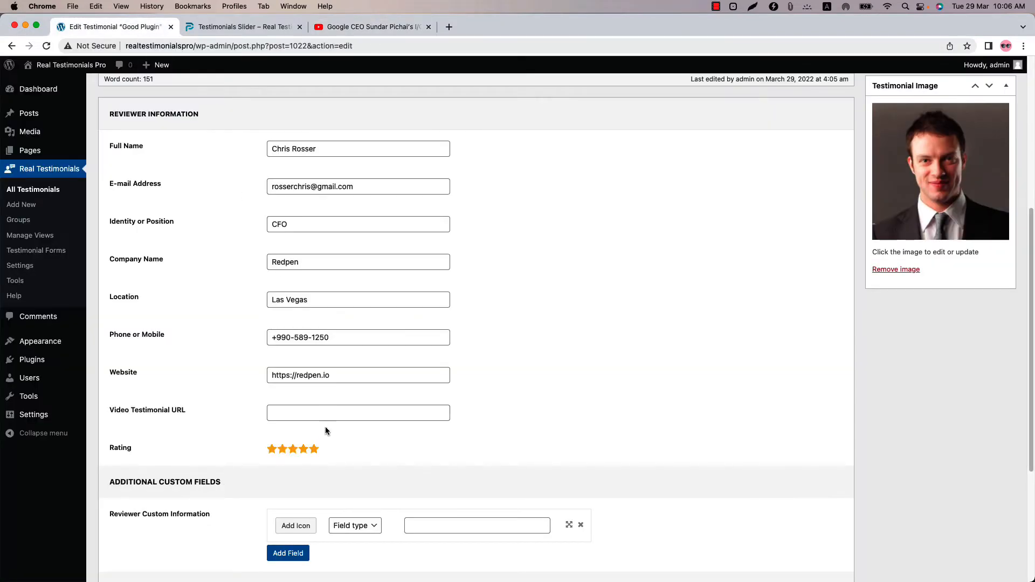
{"action": "type", "text": "https://www.youtube.com/watch?v=vWLcyFtni6U"}
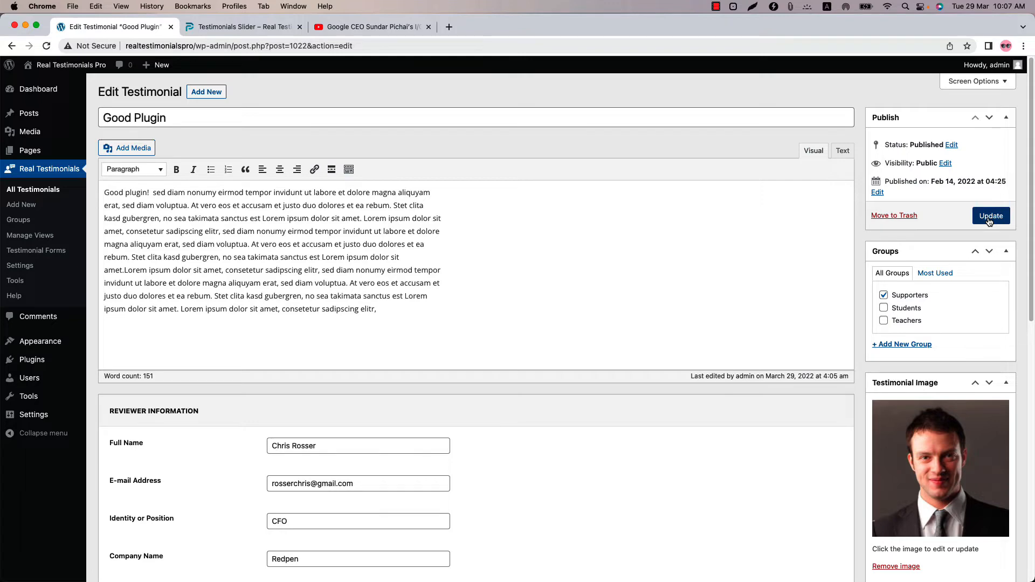
{"action": "left_click", "coordinate": [990, 215]}
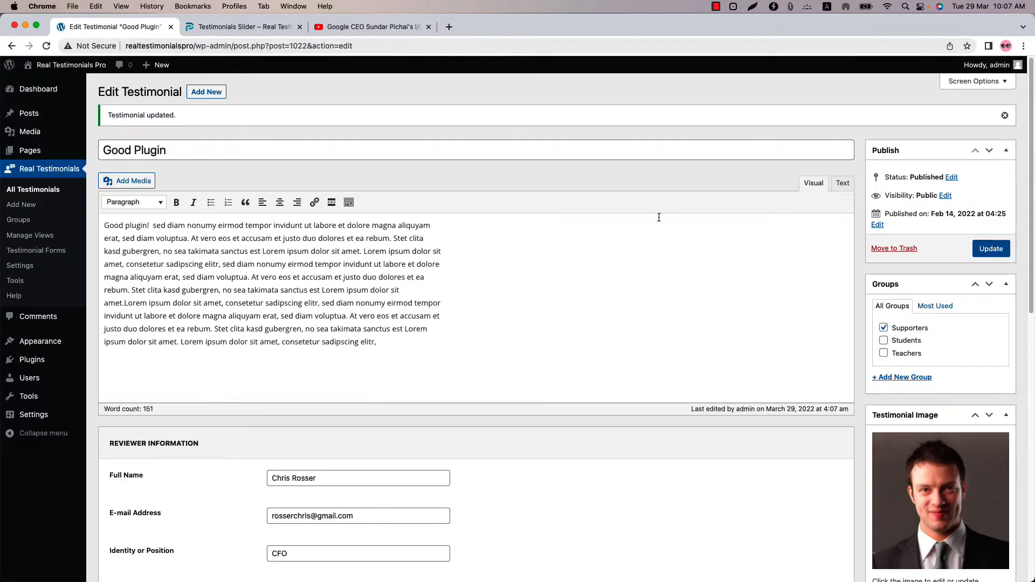
{"action": "left_click", "coordinate": [30, 235]}
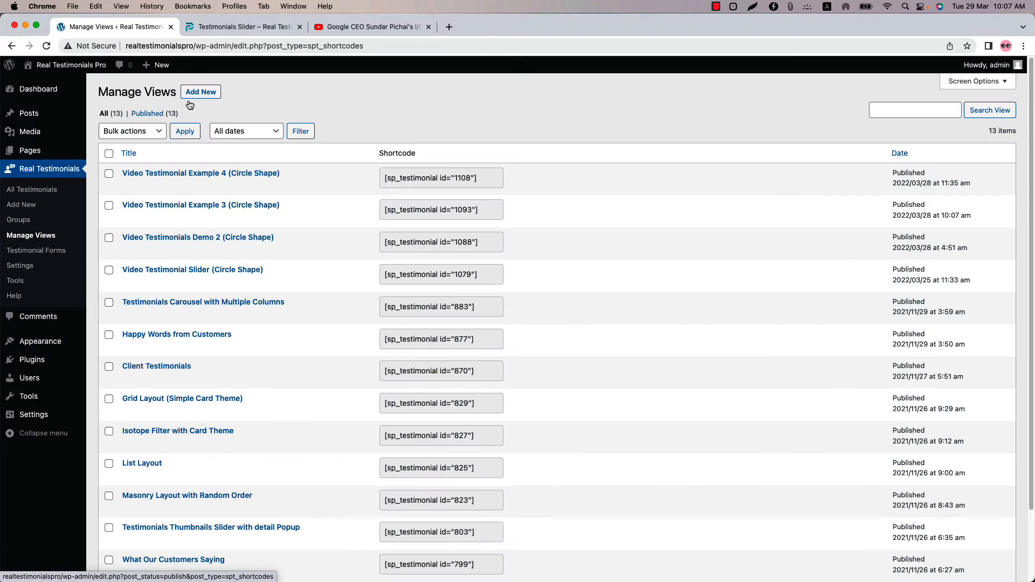
- Add a new view titled 'What Our Customer Saying' and show its live preview
{"action": "left_click", "coordinate": [200, 91]}
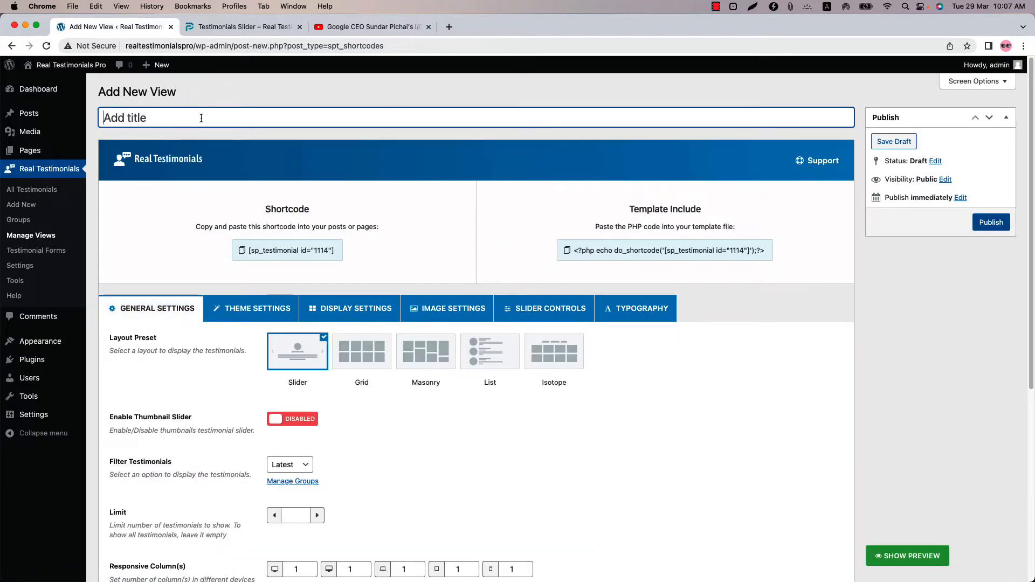
{"action": "type", "text": "What Our Customer Sa"}
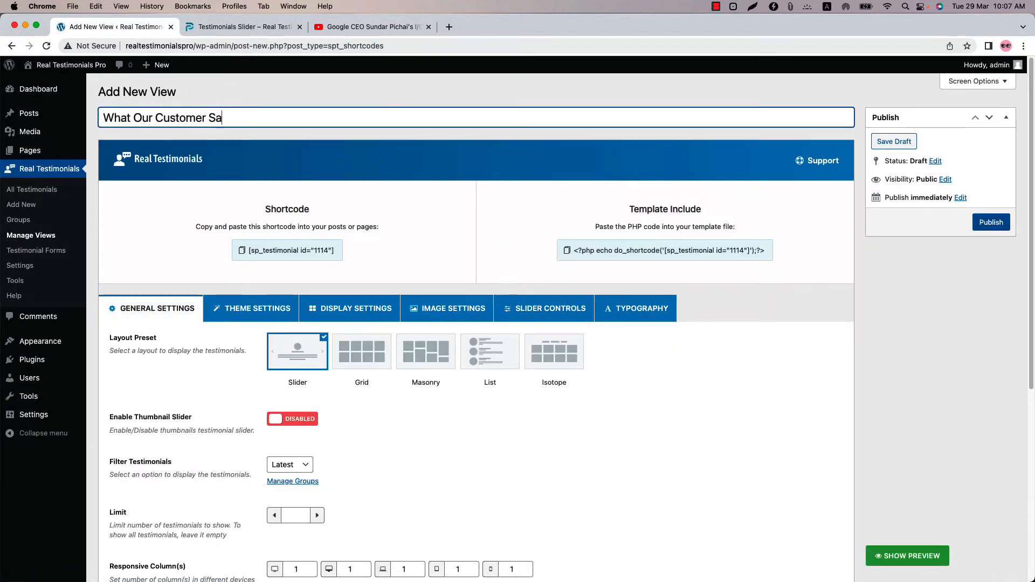
{"action": "type", "text": "ying"}
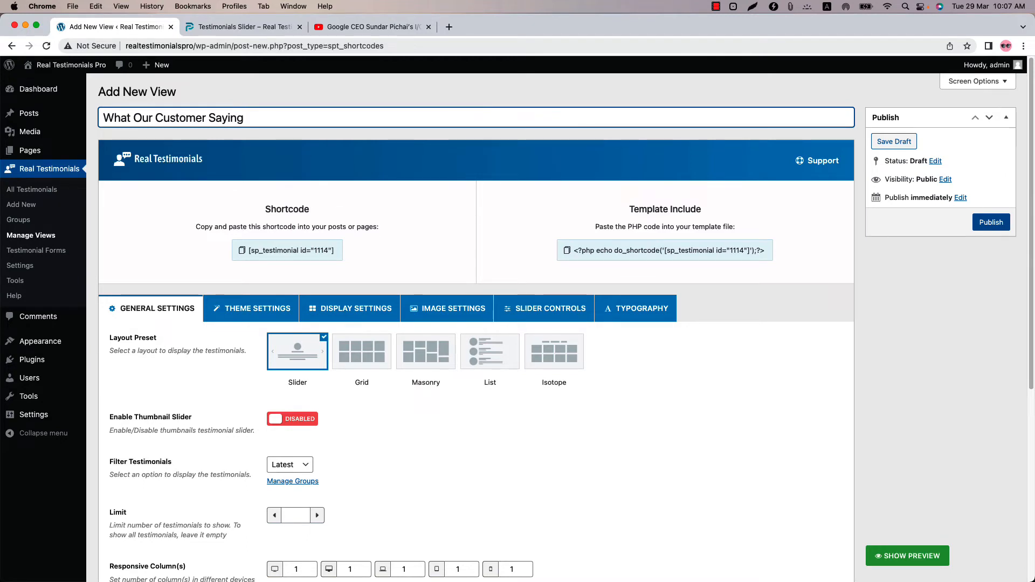
{"action": "left_click", "coordinate": [244, 118]}
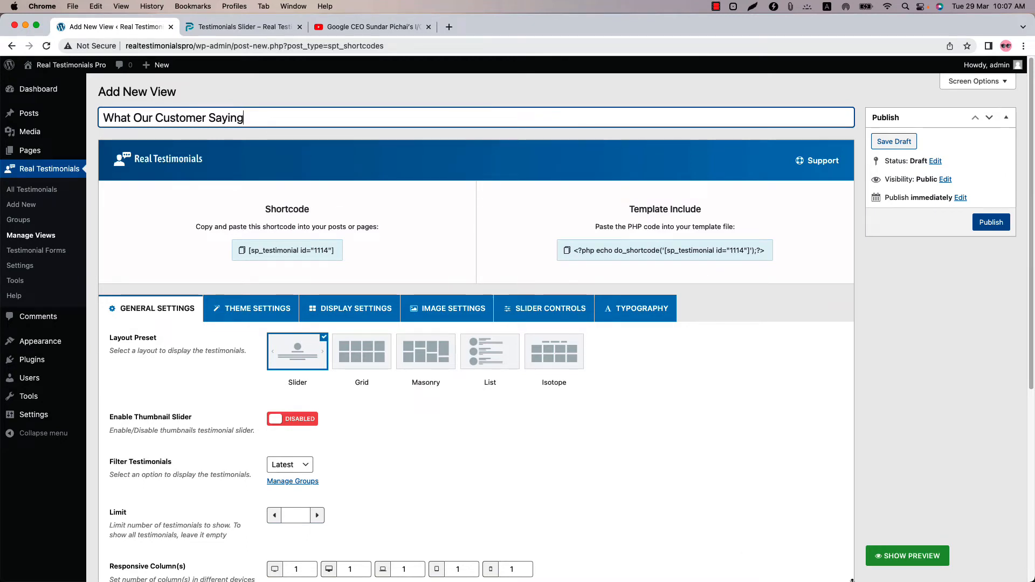
{"action": "left_click", "coordinate": [906, 555]}
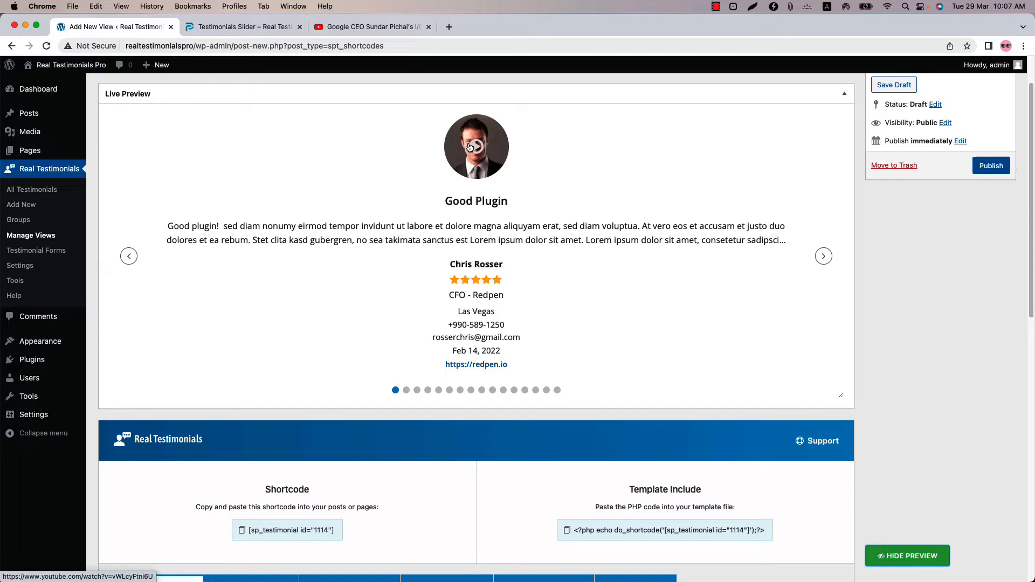
- Pick custom video icon and overlay colors in Image Settings, then update the preview
{"action": "scroll", "scroll_direction": "down", "scroll_amount": 3}
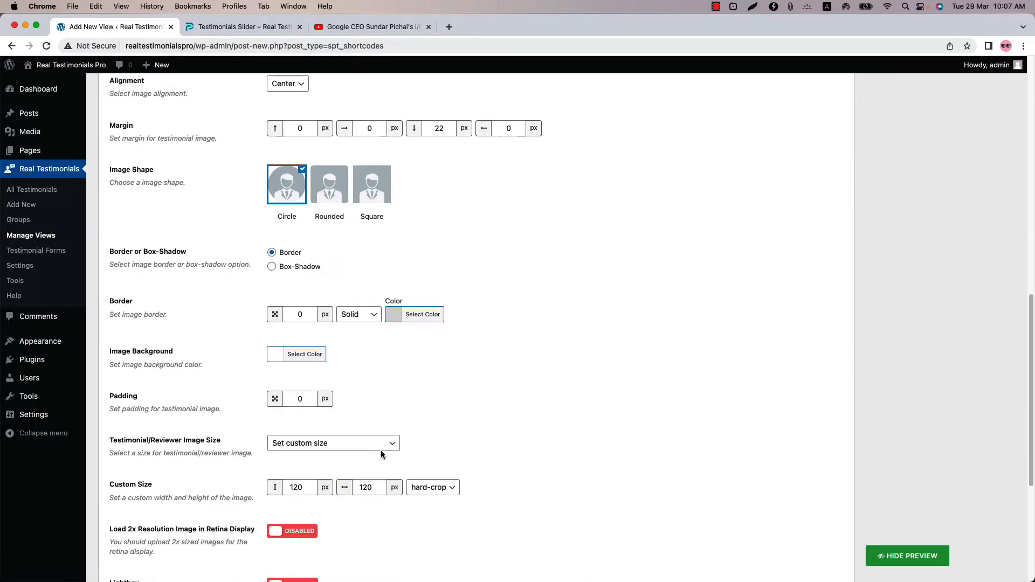
{"action": "scroll", "scroll_direction": "down", "scroll_amount": 3}
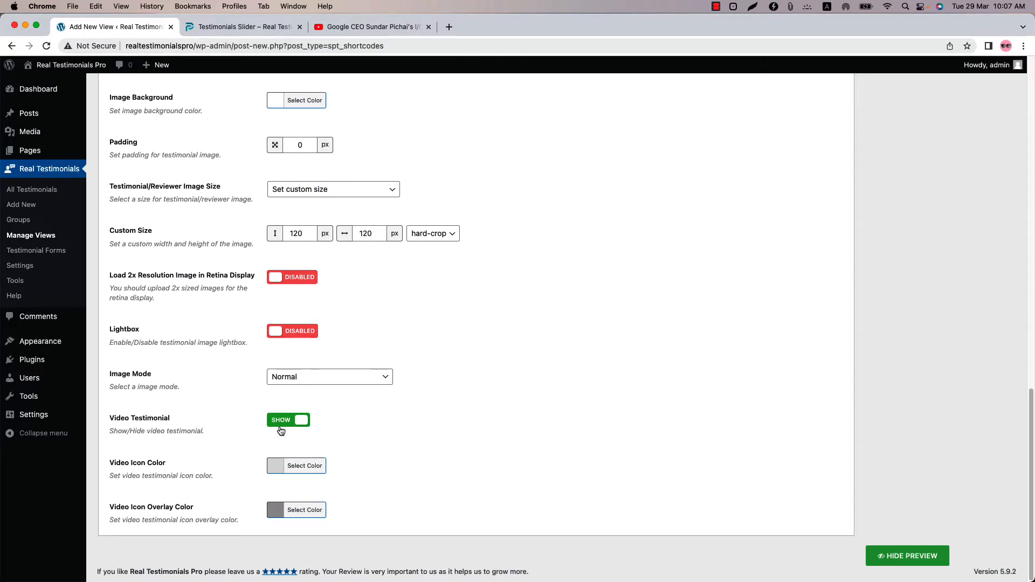
{"action": "mouse_move", "coordinate": [284, 426]}
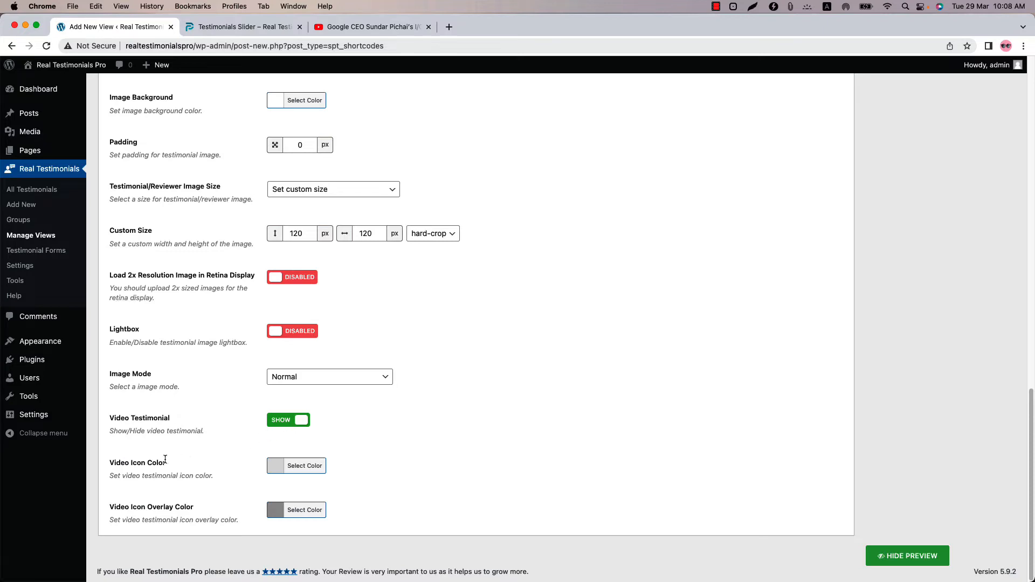
{"action": "mouse_move", "coordinate": [200, 514]}
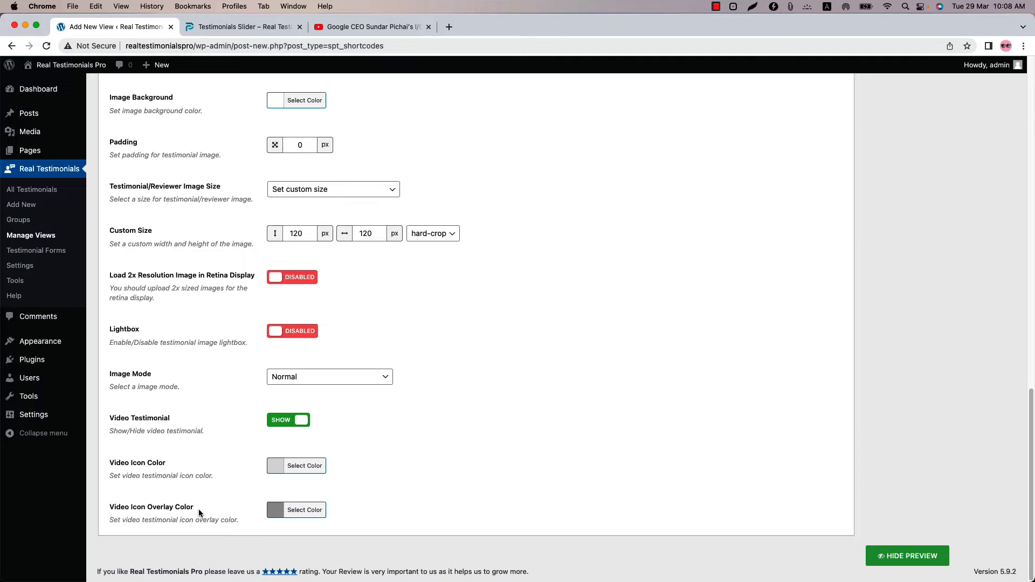
{"action": "left_click", "coordinate": [304, 465]}
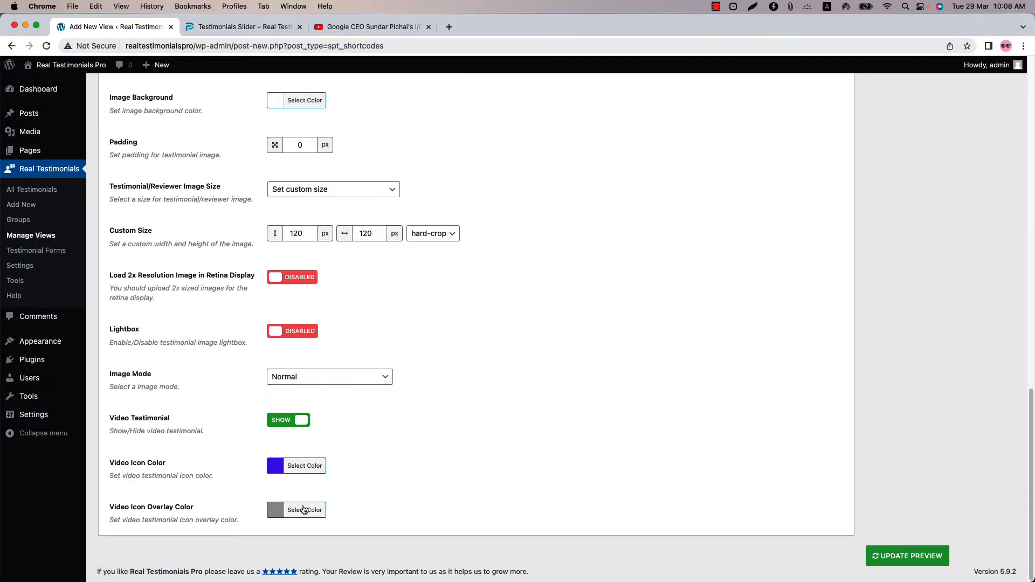
{"action": "left_click", "coordinate": [304, 508]}
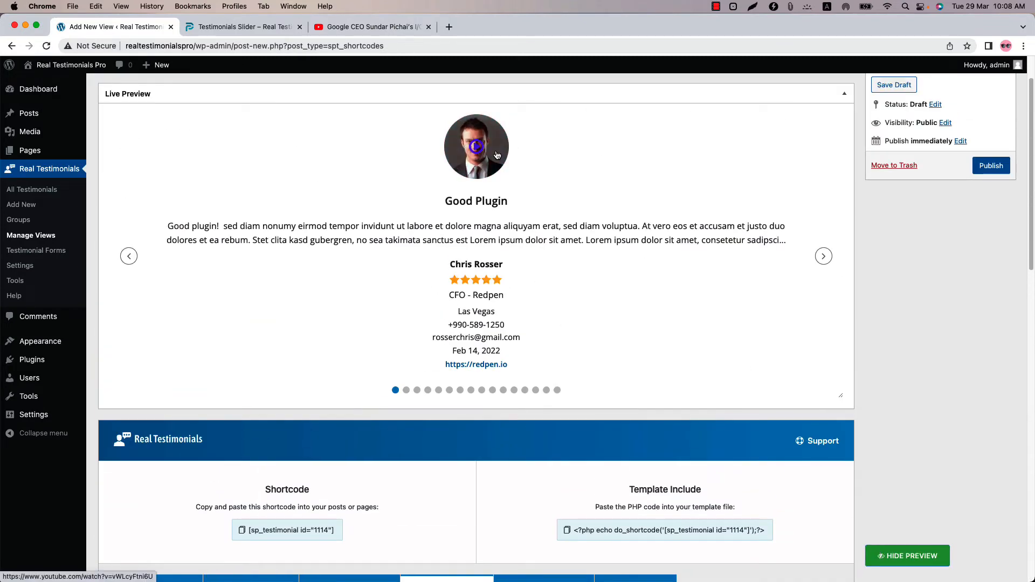
{"action": "scroll", "scroll_direction": "down", "scroll_amount": 3}
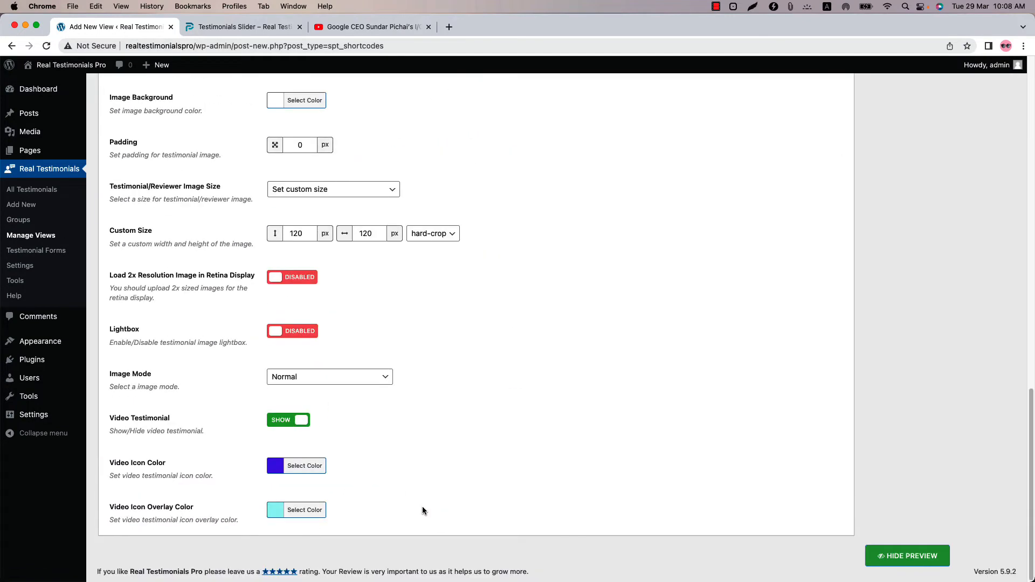
{"action": "left_click", "coordinate": [275, 465]}
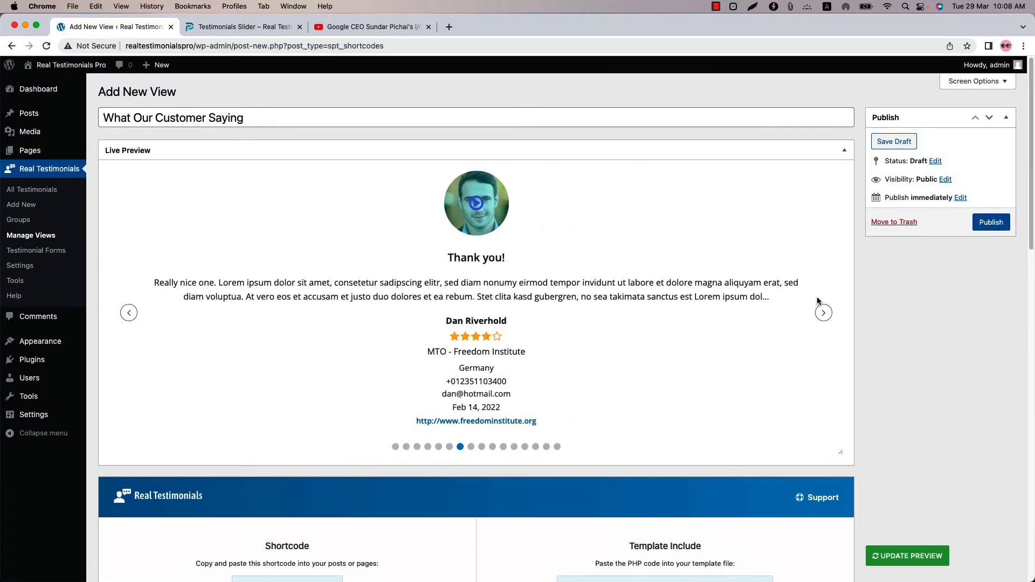
- Publish the view and a new page with the Real Testimonials Pro block, then view it
{"action": "left_click", "coordinate": [990, 222]}
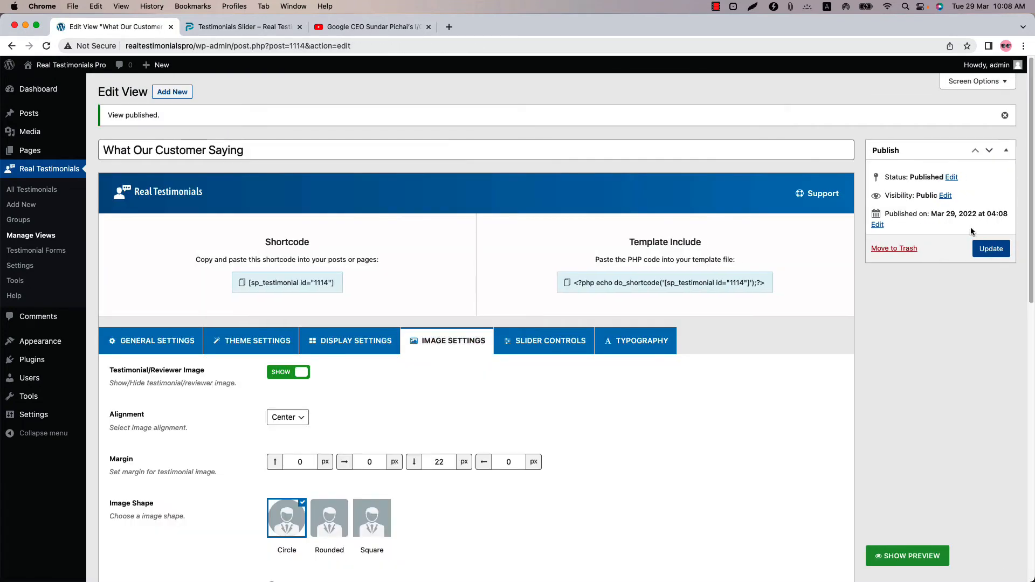
{"action": "mouse_move", "coordinate": [30, 150]}
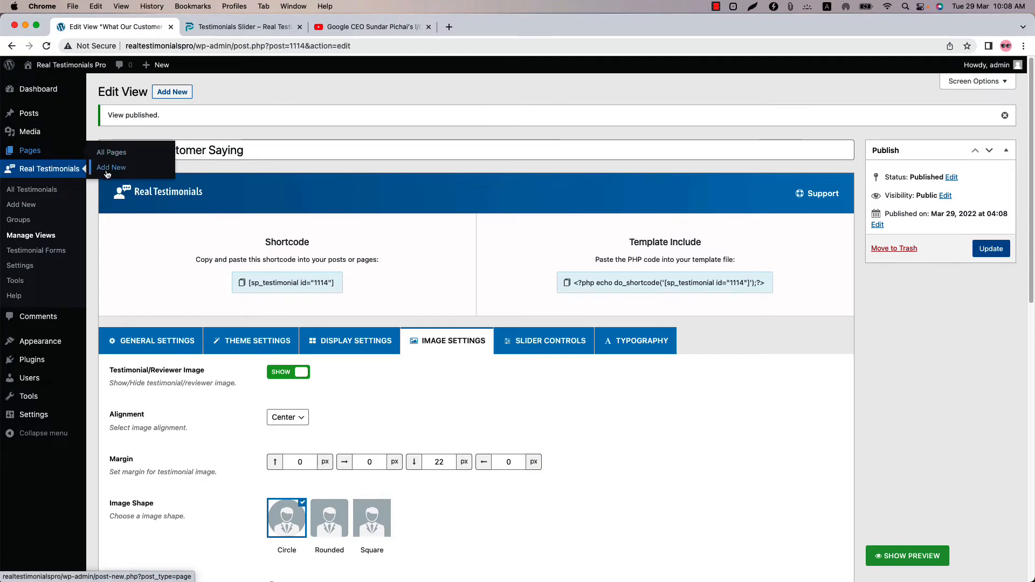
{"action": "left_click", "coordinate": [111, 167]}
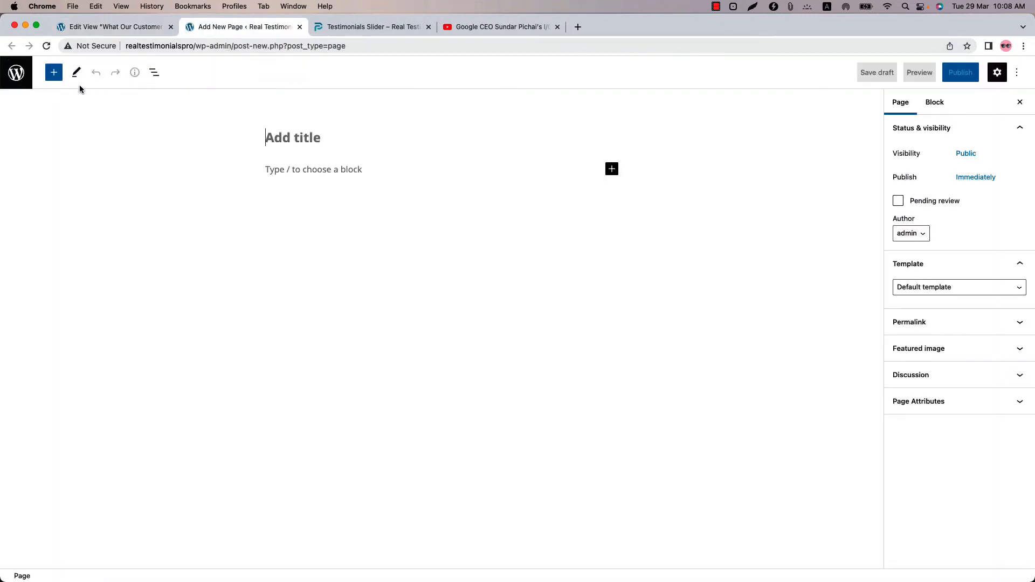
{"action": "left_click", "coordinate": [53, 72]}
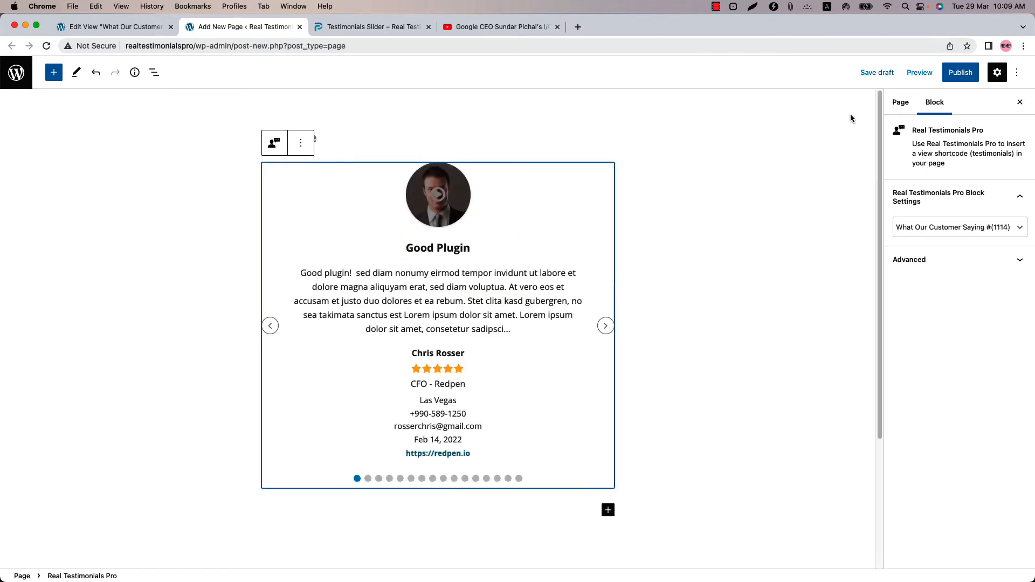
{"action": "left_click", "coordinate": [959, 71]}
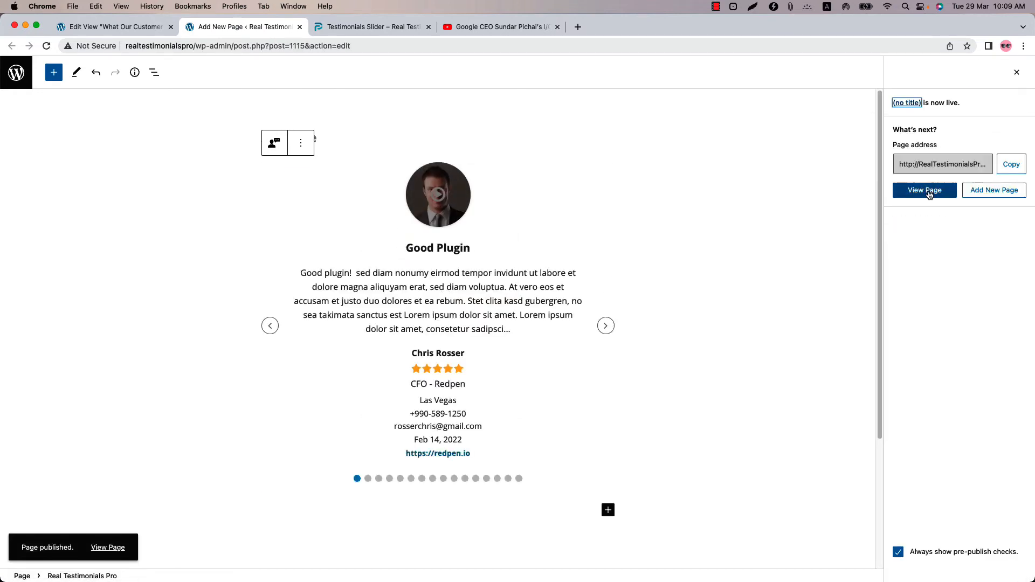
{"action": "left_click", "coordinate": [924, 190]}
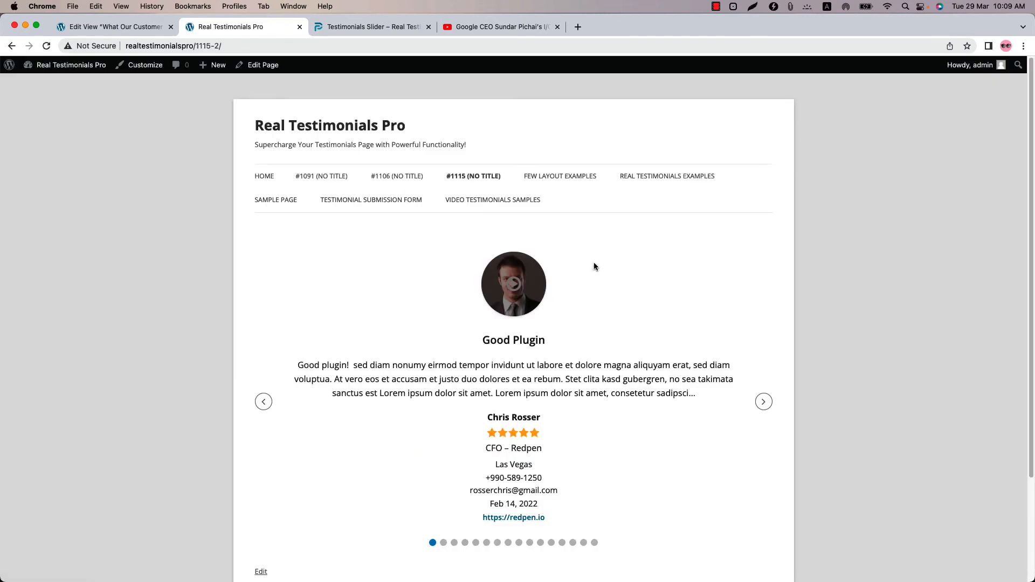
{"action": "mouse_move", "coordinate": [409, 305]}
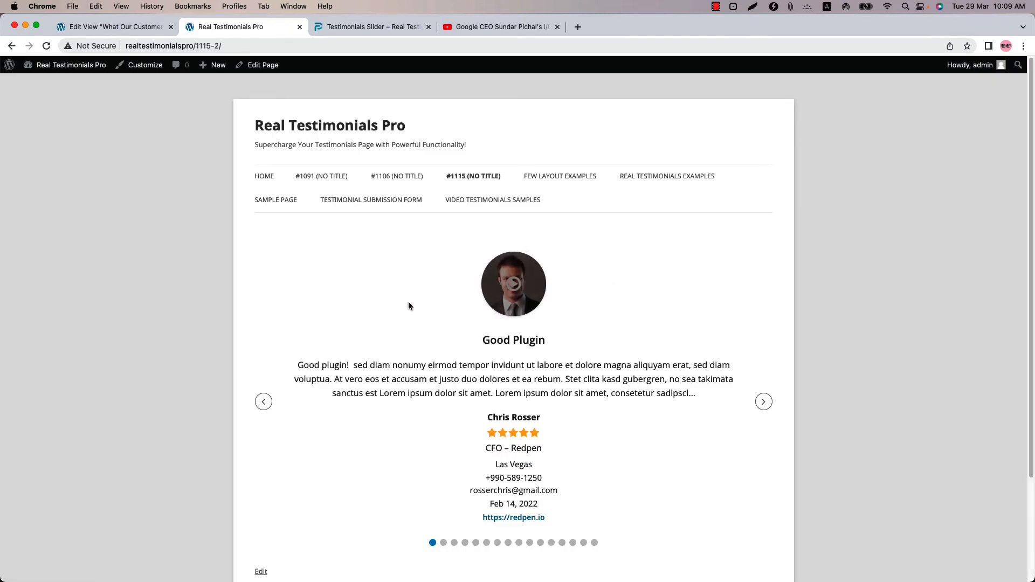
- Browse the slider, open a reviewer's video, pause the YouTube keynote, and return to Edit View
{"action": "left_click", "coordinate": [763, 401]}
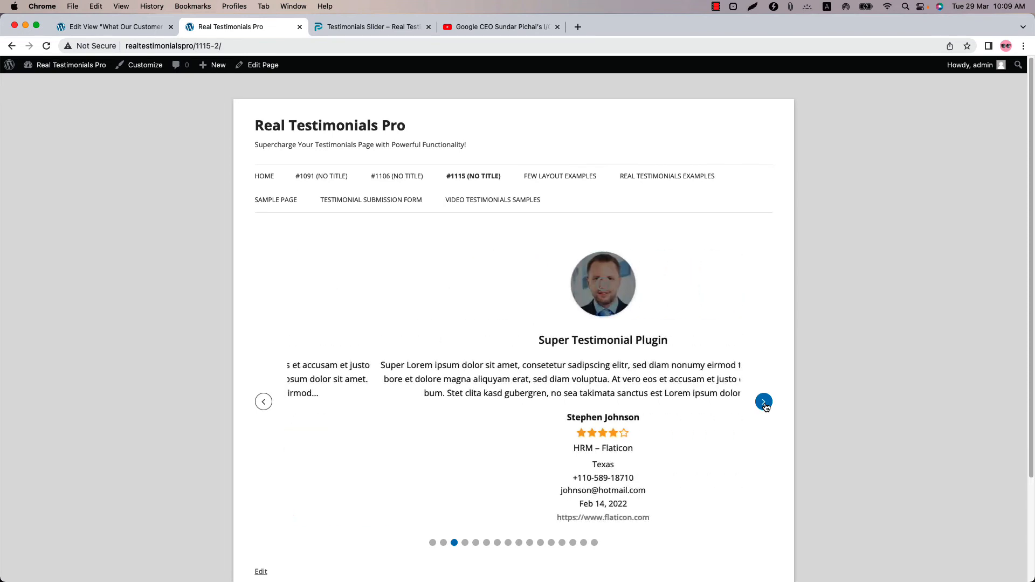
{"action": "left_click", "coordinate": [263, 401]}
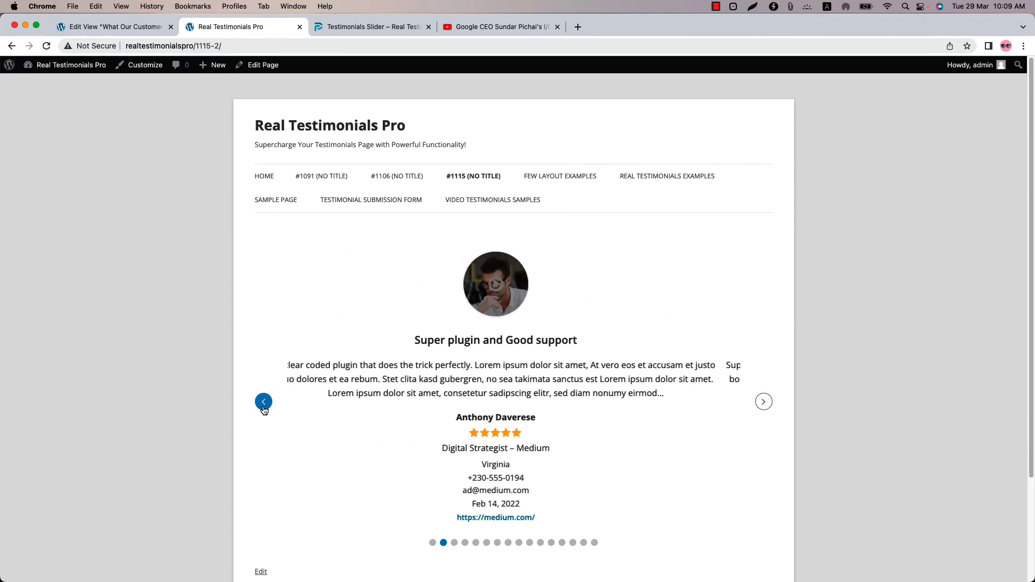
{"action": "left_click", "coordinate": [263, 400]}
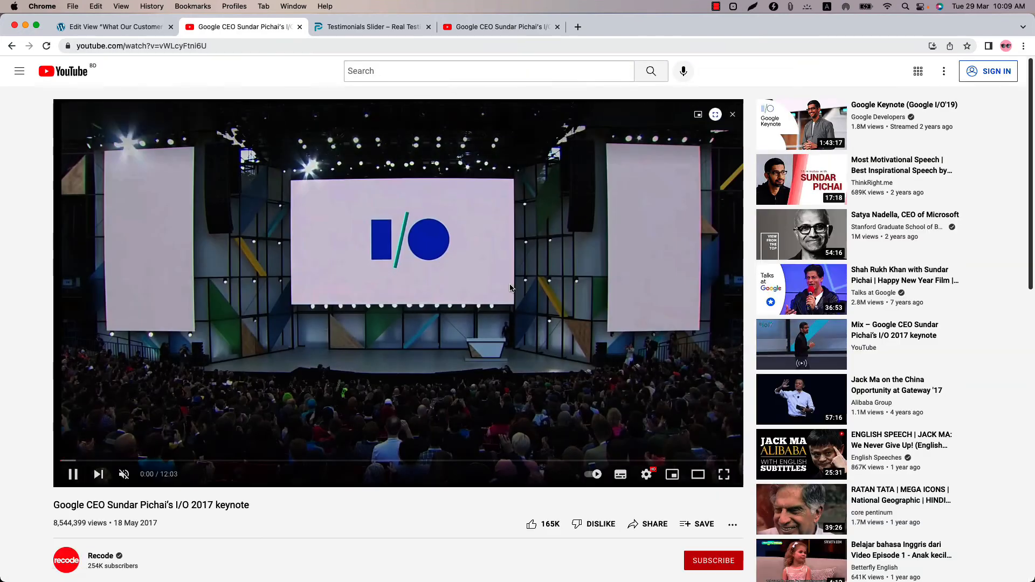
{"action": "left_click", "coordinate": [73, 474]}
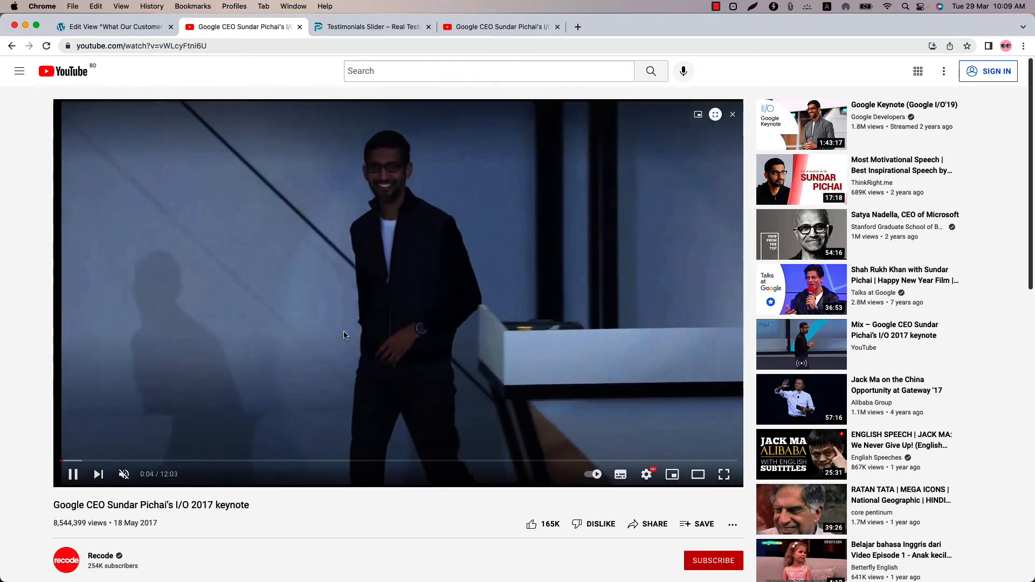
{"action": "left_click", "coordinate": [73, 474]}
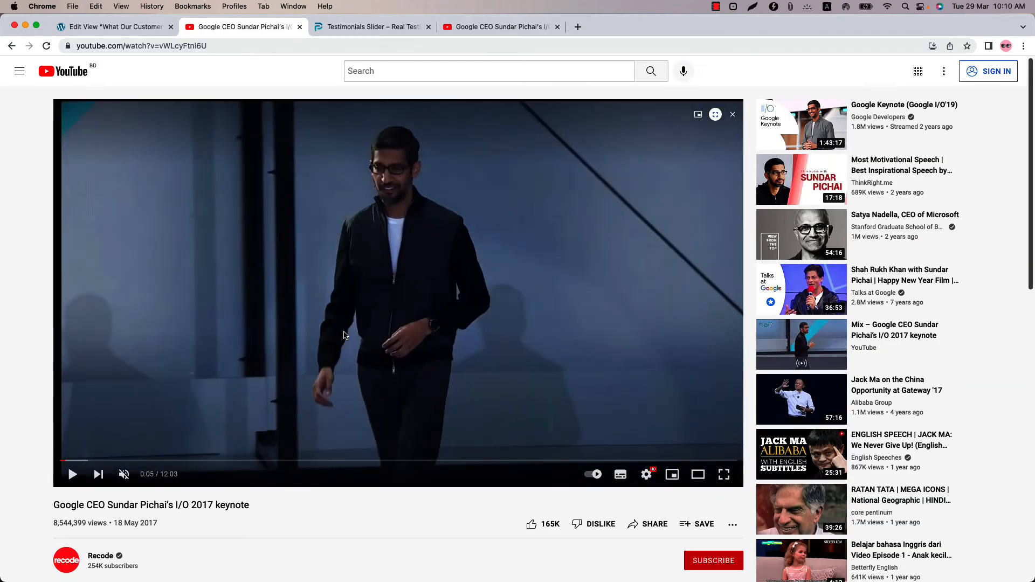
{"action": "left_click", "coordinate": [244, 26]}
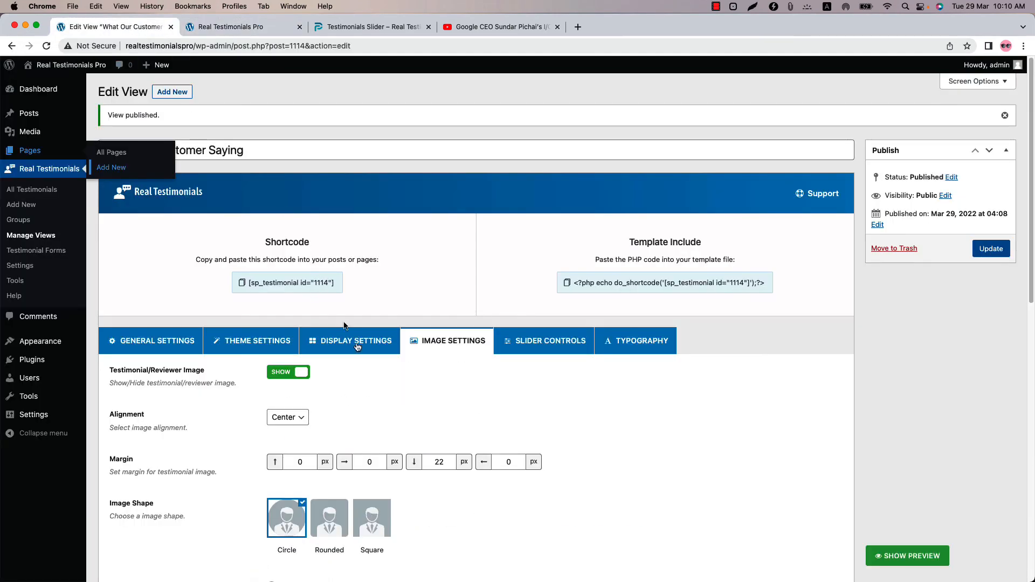
- Turn on the Lightbox toggle in Image Settings, update the view, and return to the live page
{"action": "scroll", "scroll_direction": "down", "scroll_amount": 3}
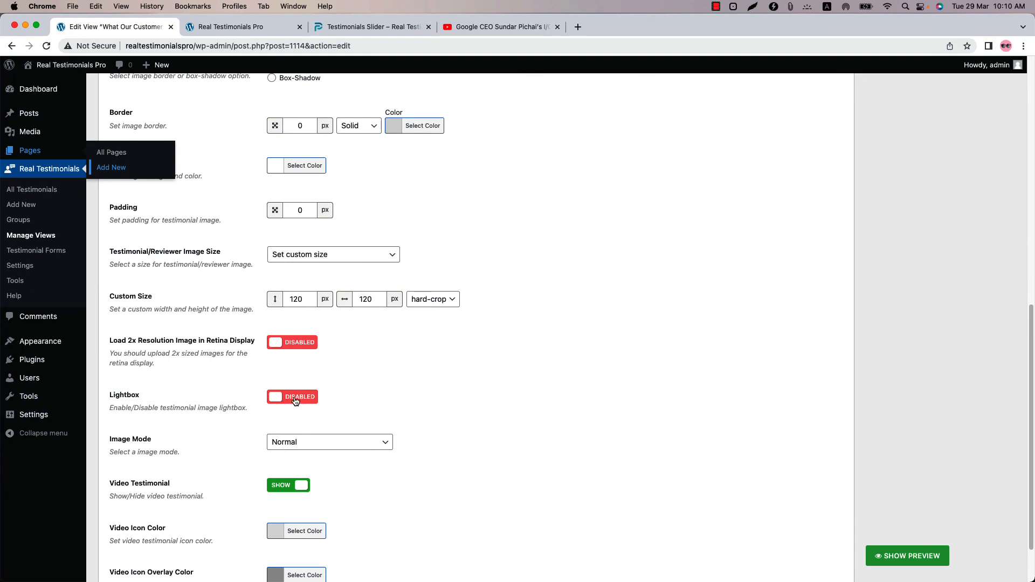
{"action": "left_click", "coordinate": [292, 397]}
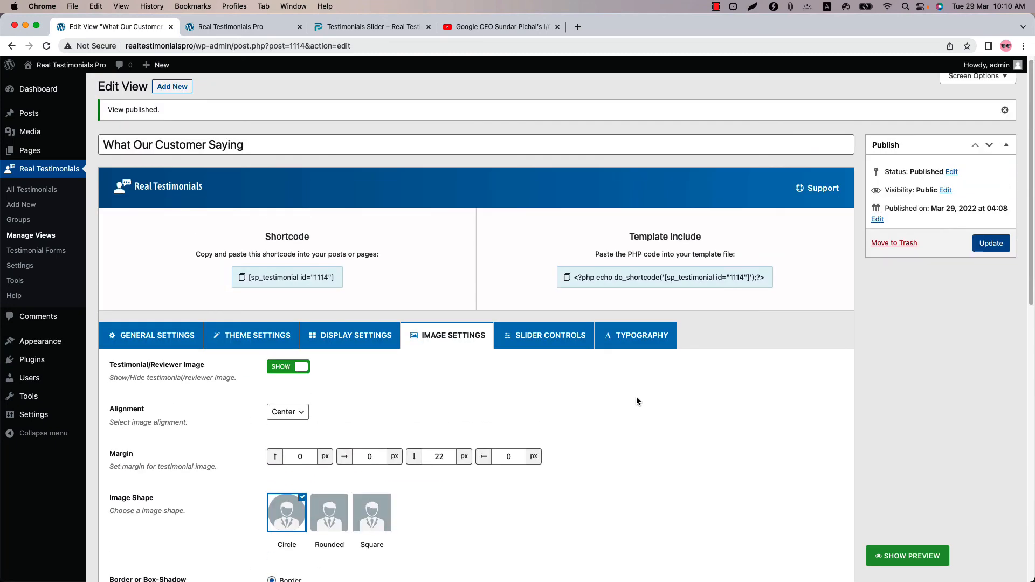
{"action": "left_click", "coordinate": [990, 243]}
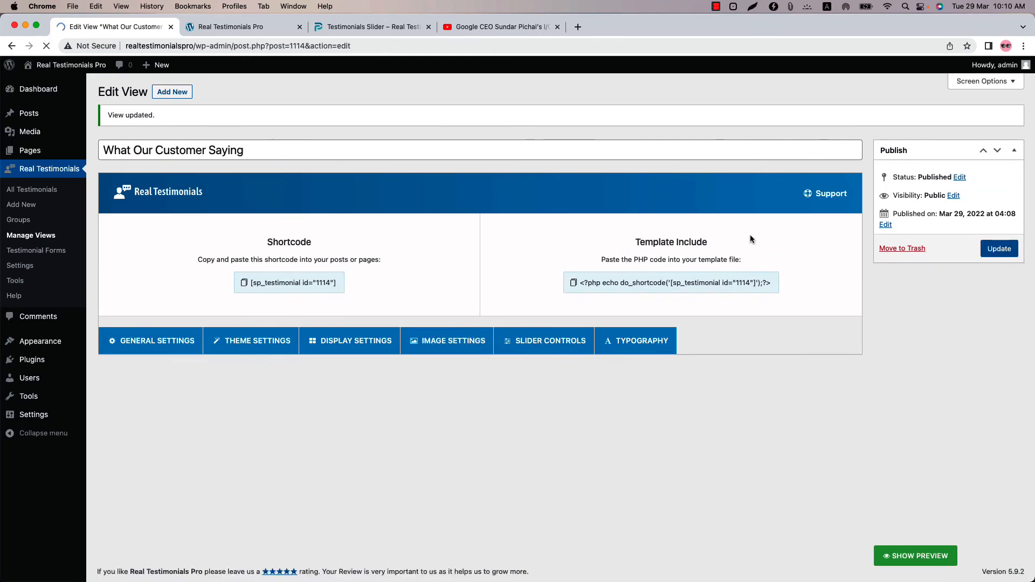
{"action": "left_click", "coordinate": [243, 27]}
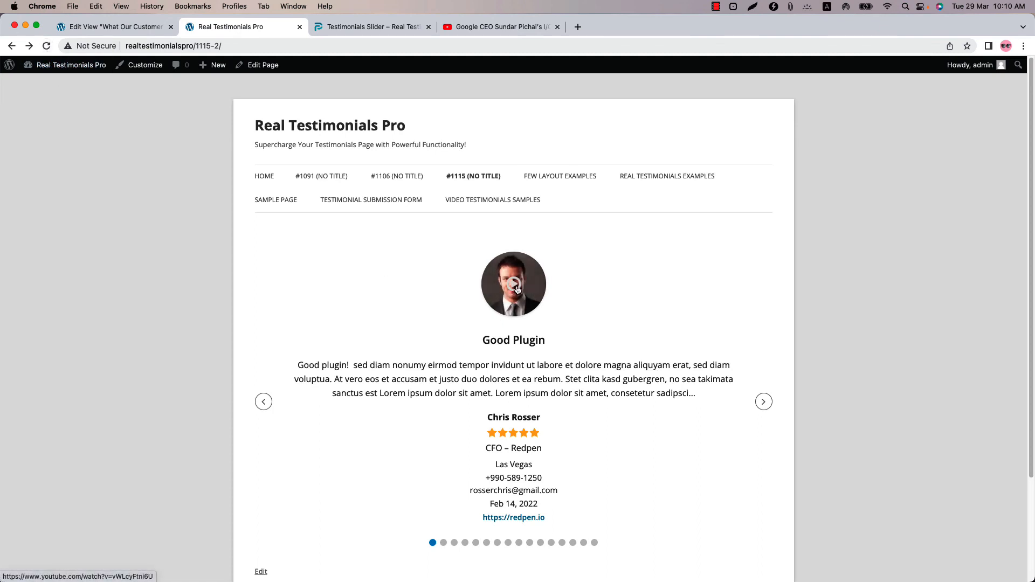
- Click the first reviewer's video icon to play the YouTube keynote in a popup
{"action": "left_click", "coordinate": [514, 284]}
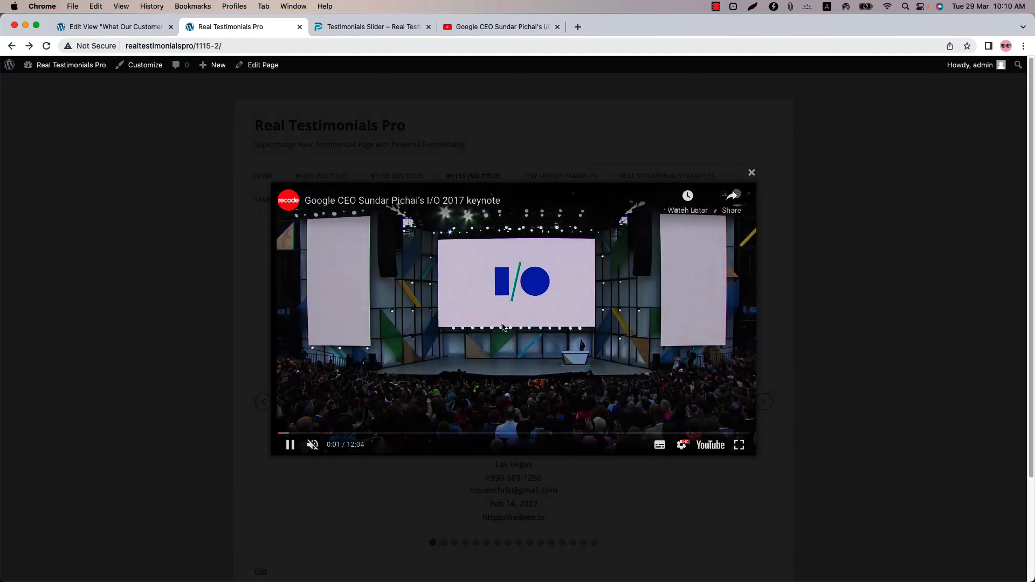